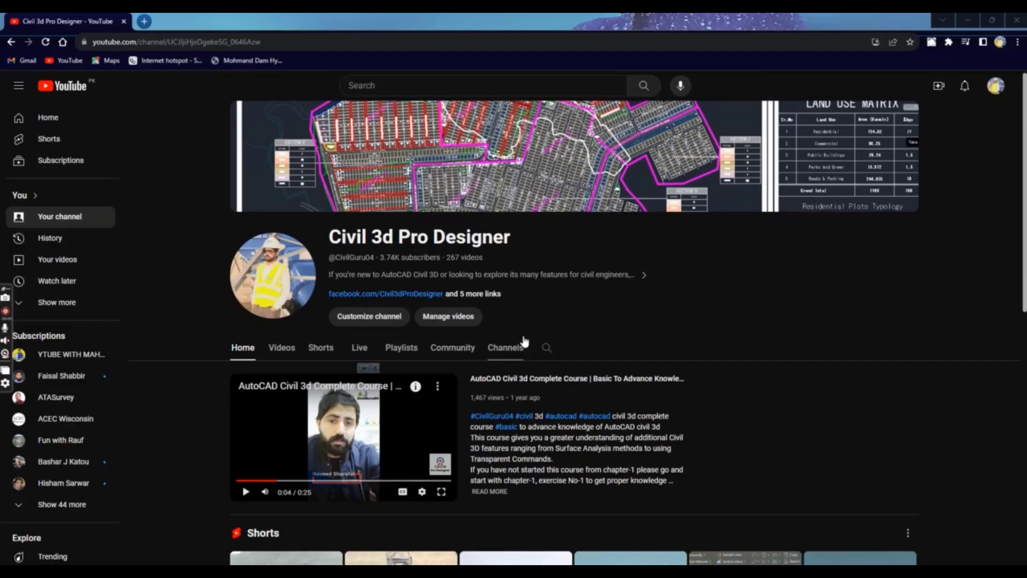
{"action": "mouse_move", "coordinate": [560, 313]}
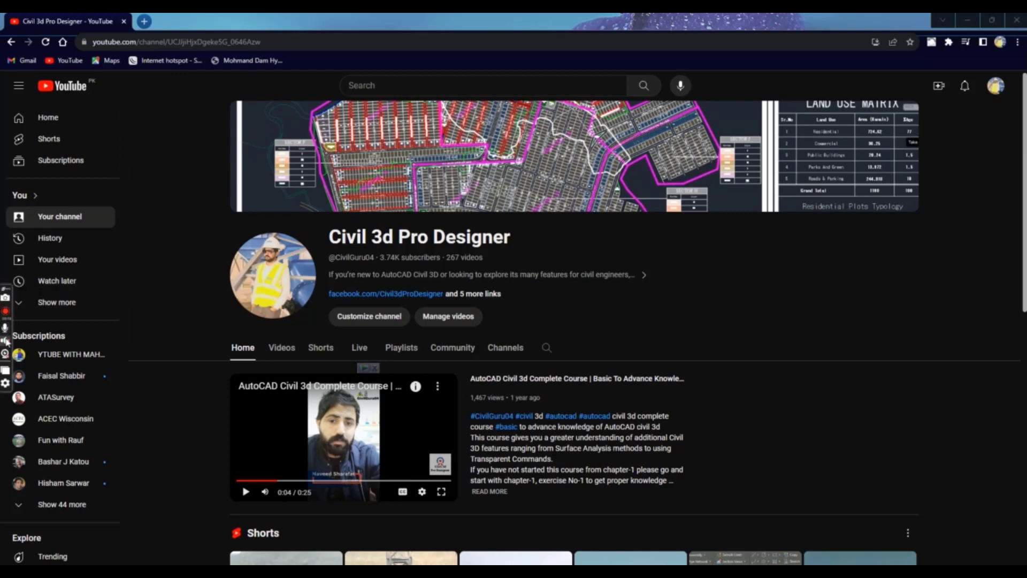
{"action": "mouse_move", "coordinate": [213, 313]}
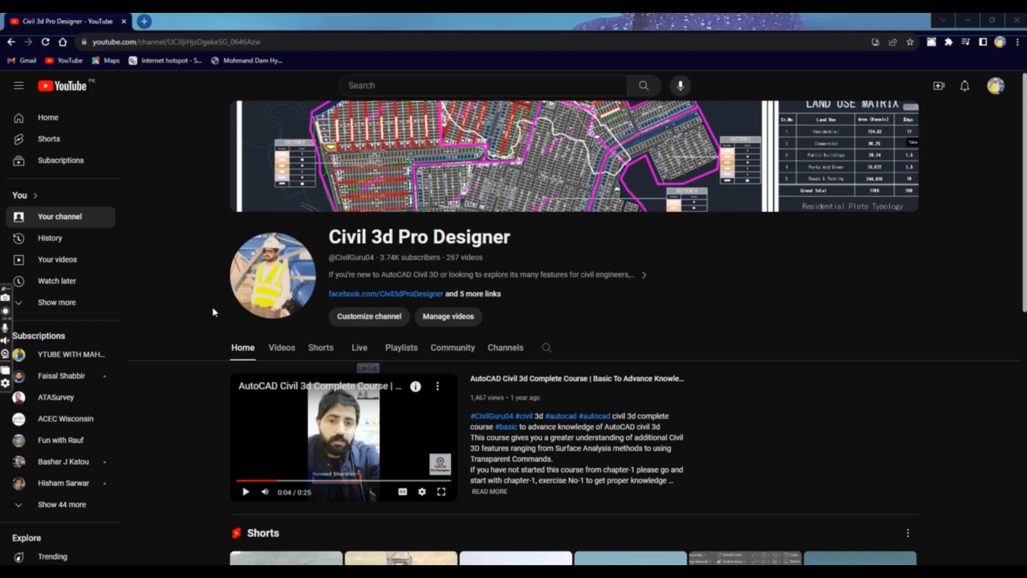
{"action": "mouse_move", "coordinate": [272, 275]}
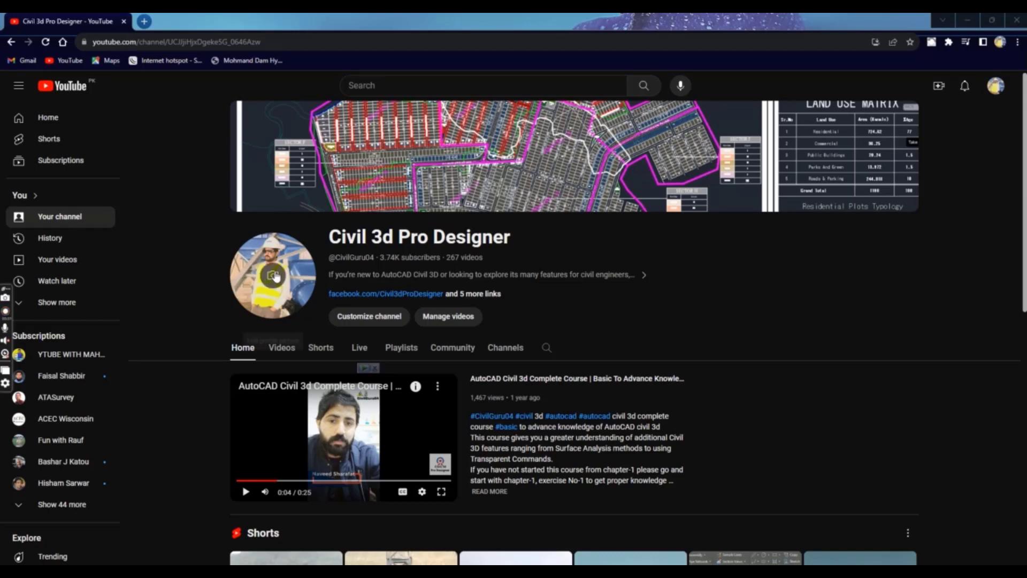
{"action": "mouse_move", "coordinate": [657, 328]}
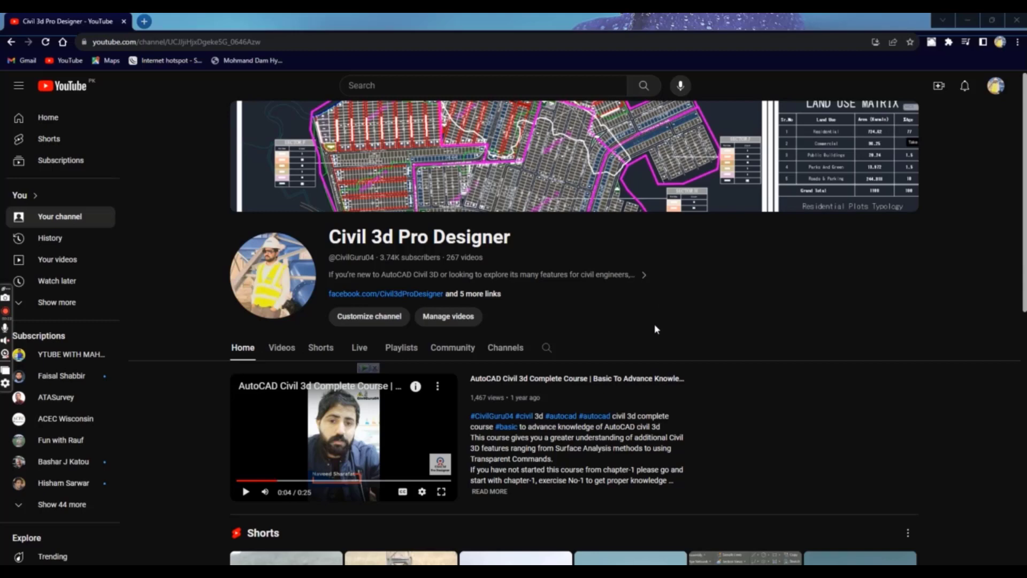
{"action": "mouse_move", "coordinate": [732, 218]}
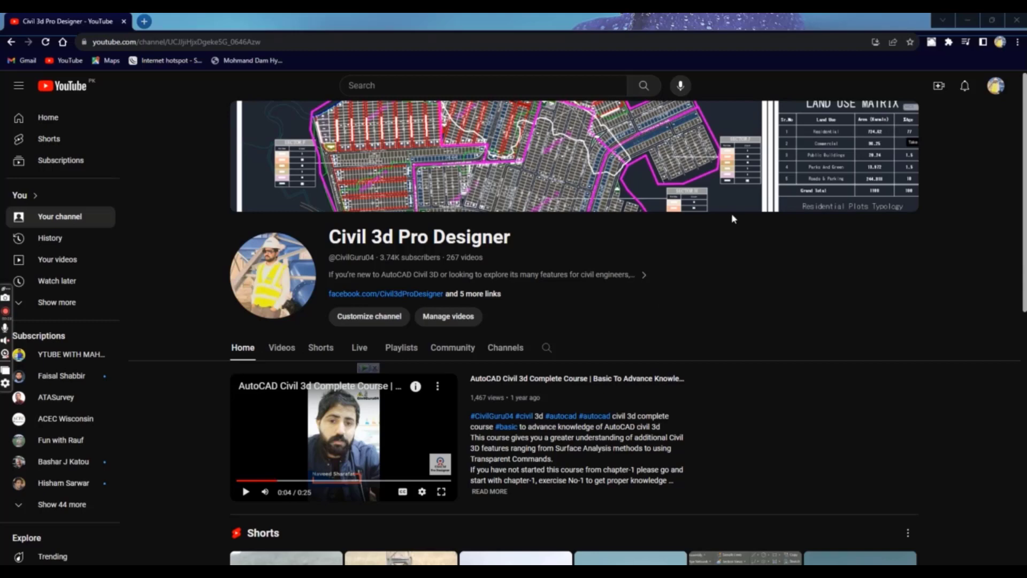
{"action": "mouse_move", "coordinate": [648, 539]}
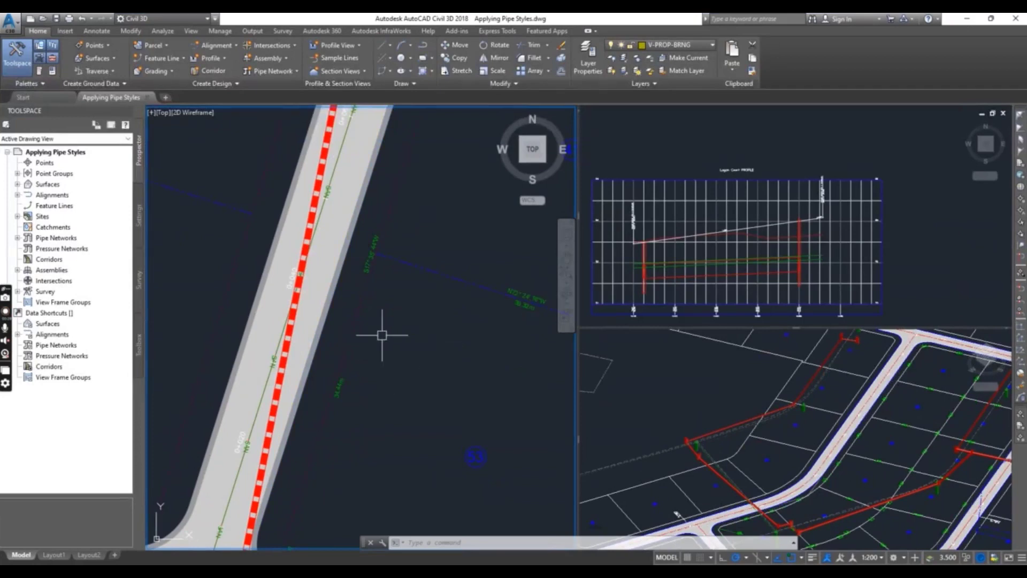
{"action": "mouse_move", "coordinate": [145, 126]}
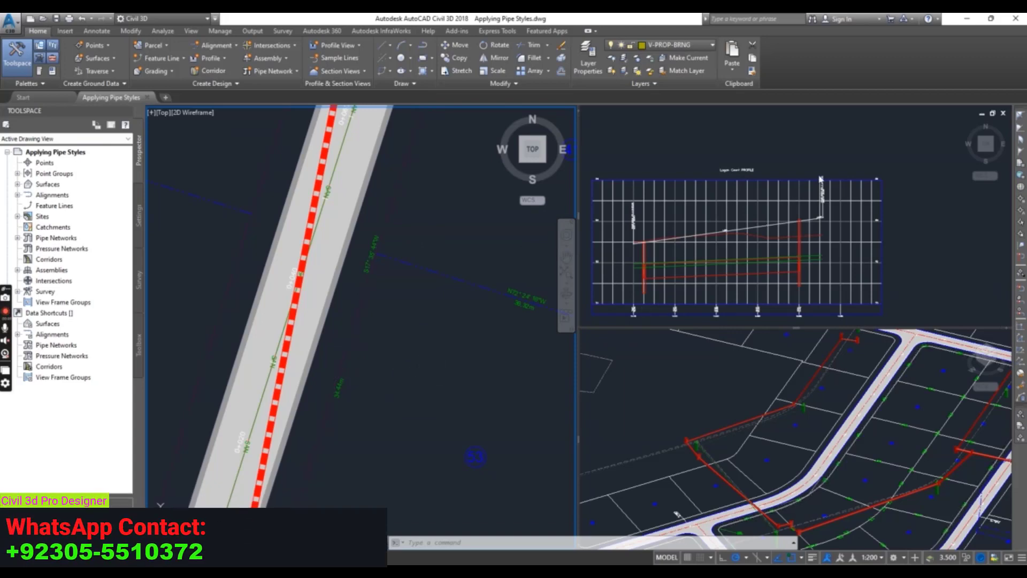
{"action": "mouse_move", "coordinate": [850, 155]}
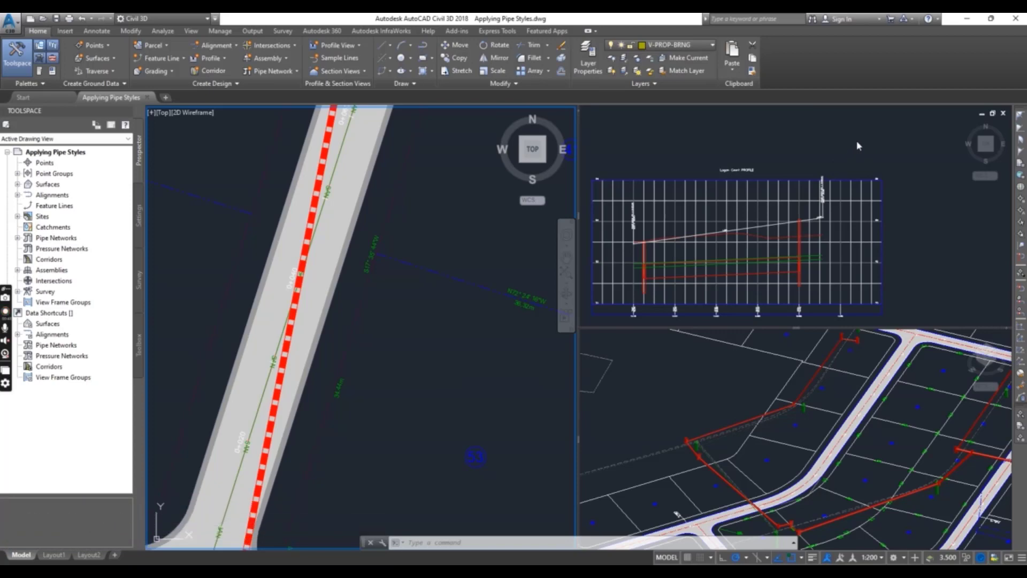
{"action": "mouse_move", "coordinate": [681, 415]}
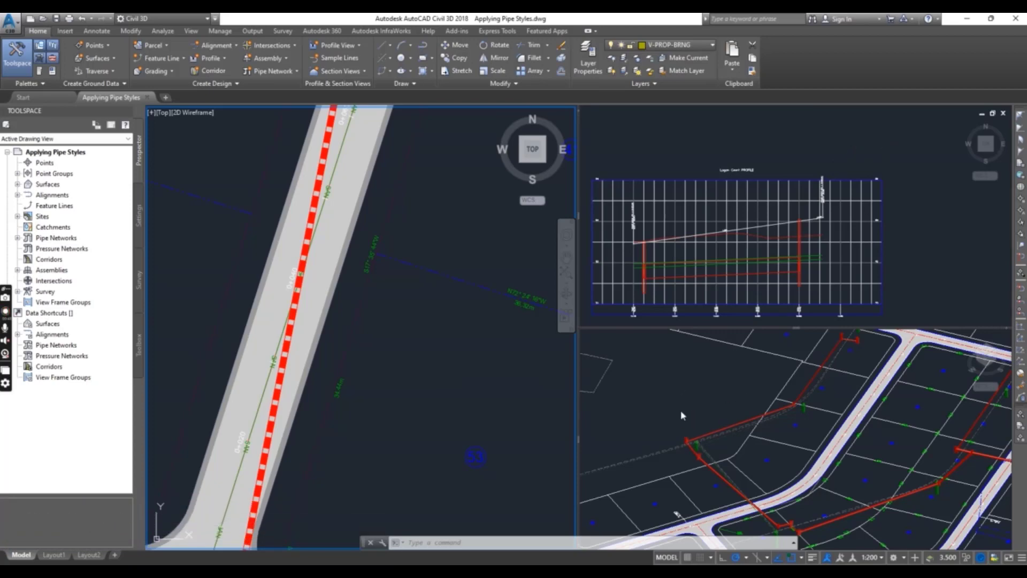
{"action": "mouse_move", "coordinate": [717, 371]}
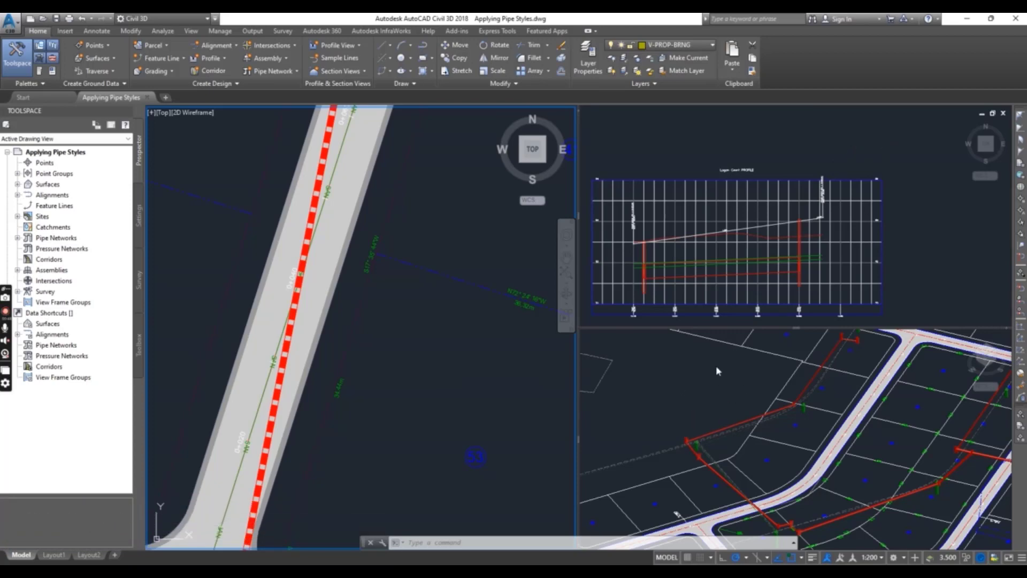
{"action": "mouse_move", "coordinate": [481, 389]}
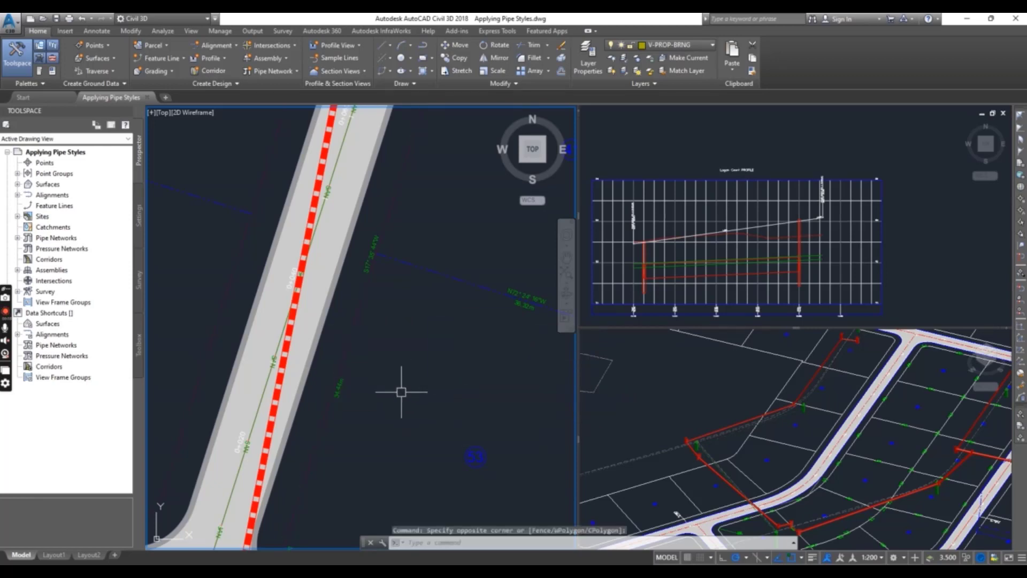
{"action": "mouse_move", "coordinate": [404, 383]}
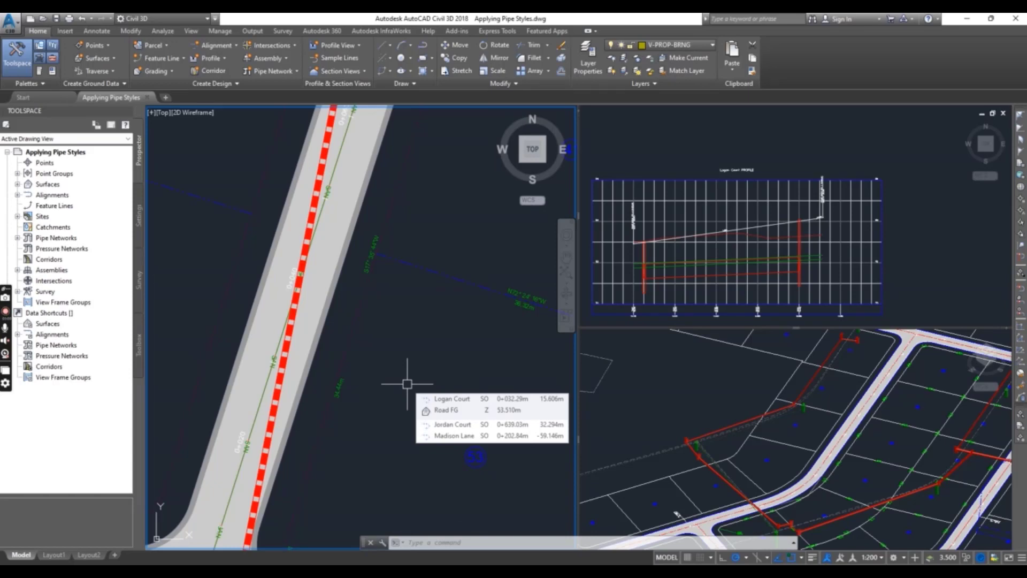
{"action": "mouse_move", "coordinate": [259, 259]}
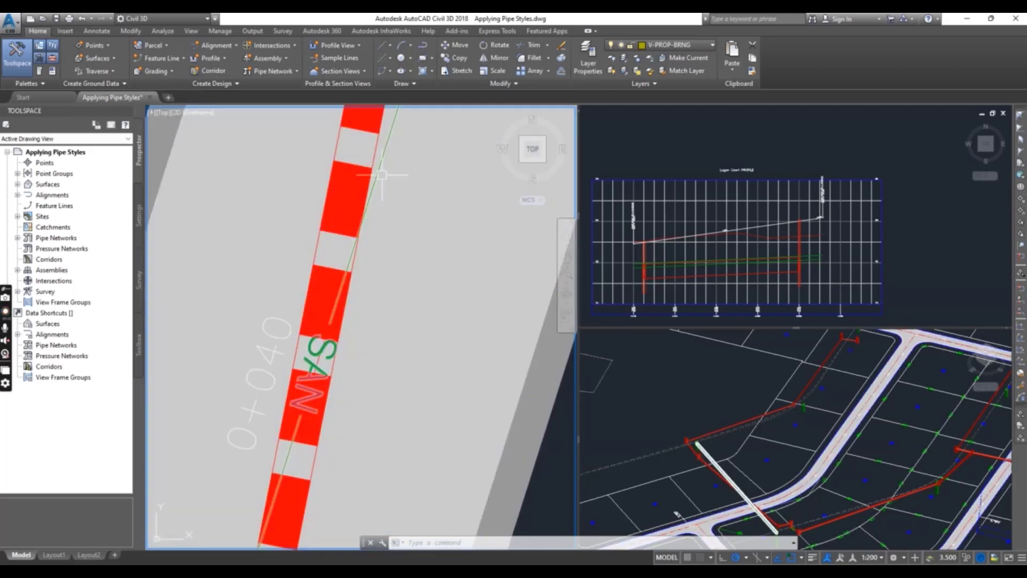
{"action": "mouse_move", "coordinate": [417, 251]}
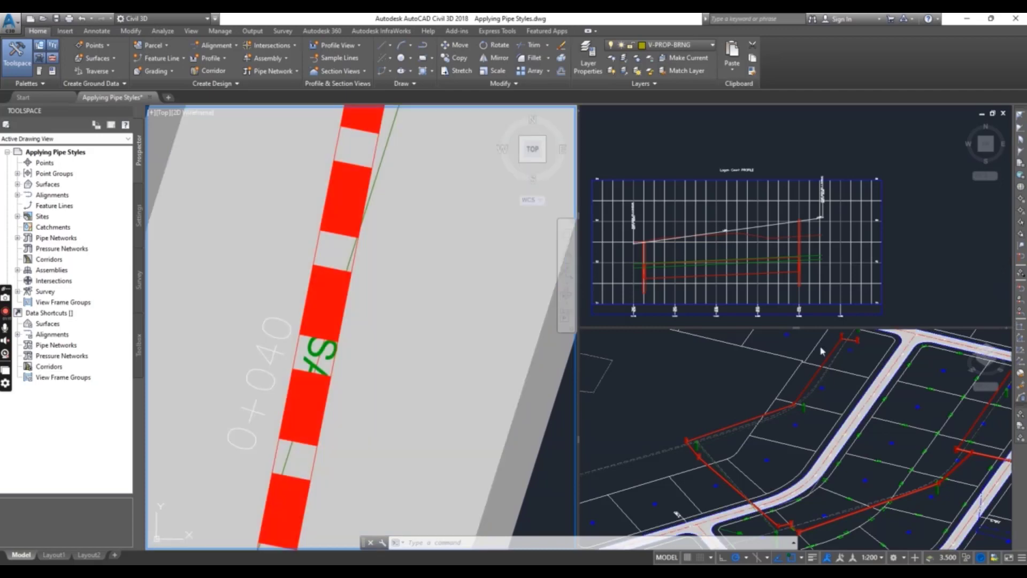
{"action": "mouse_move", "coordinate": [747, 255]}
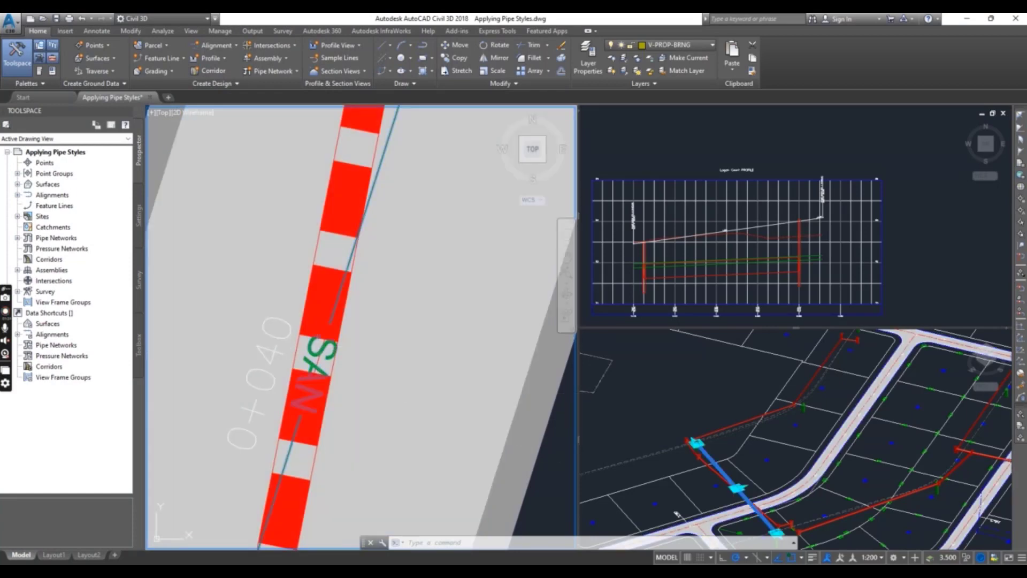
Select the sanitary pipe near station 0+040 to expose its Pipe Networks tools
{"action": "left_click", "coordinate": [361, 291]}
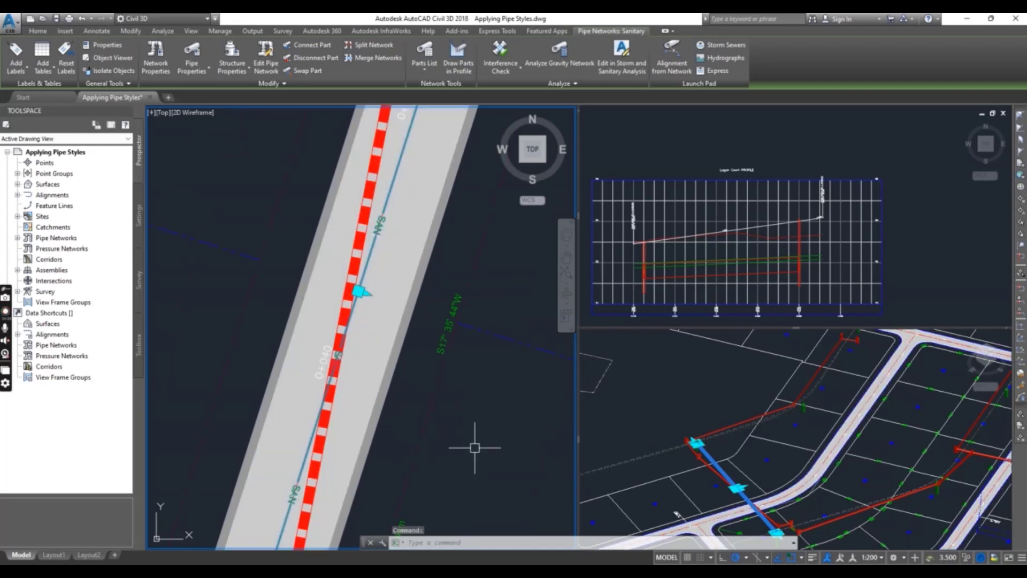
{"action": "mouse_move", "coordinate": [476, 352]}
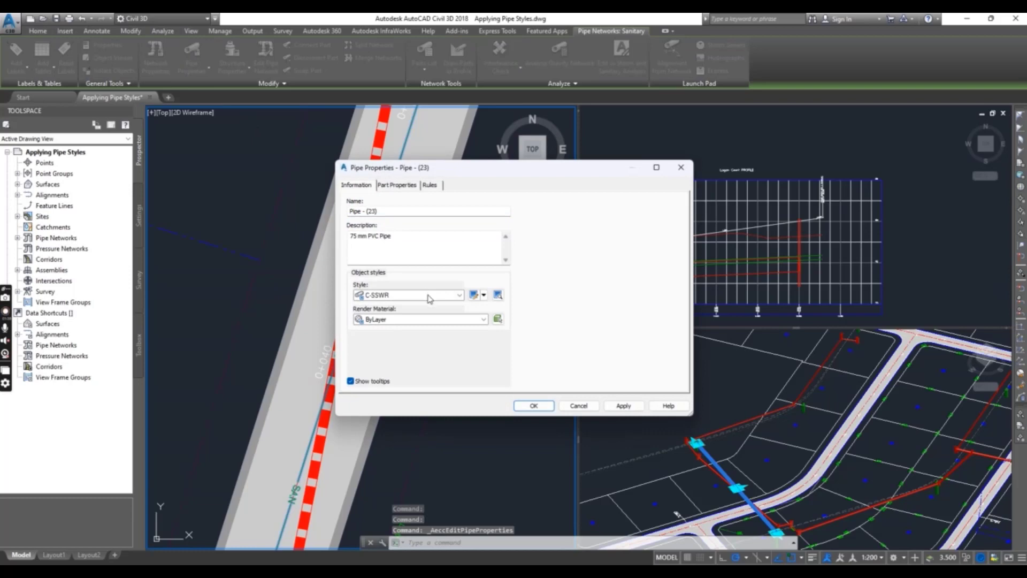
{"action": "mouse_move", "coordinate": [427, 295]}
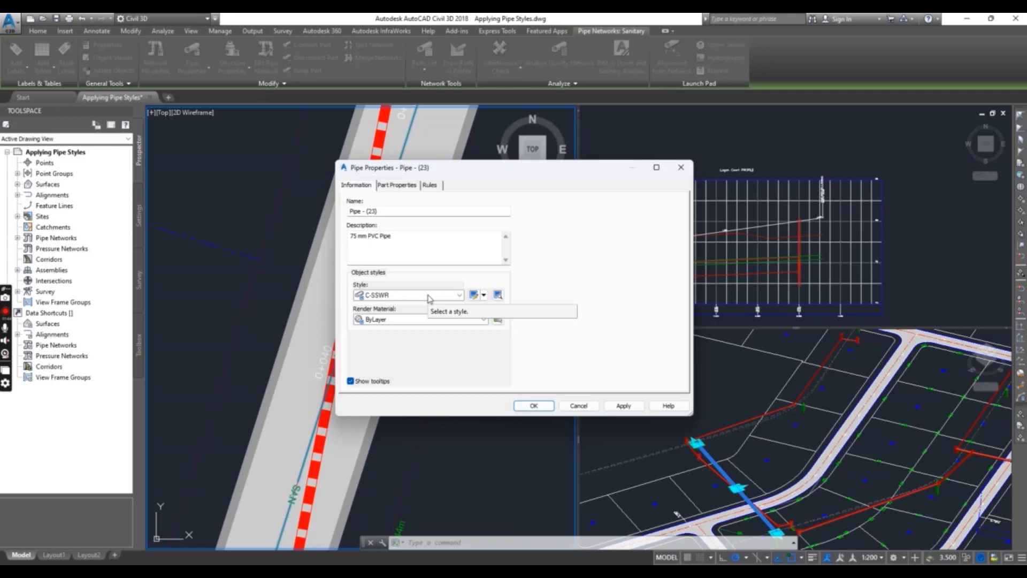
Assign the C-SSWR - Double Line style to the sanitary pipe and apply it
{"action": "left_click", "coordinate": [459, 295]}
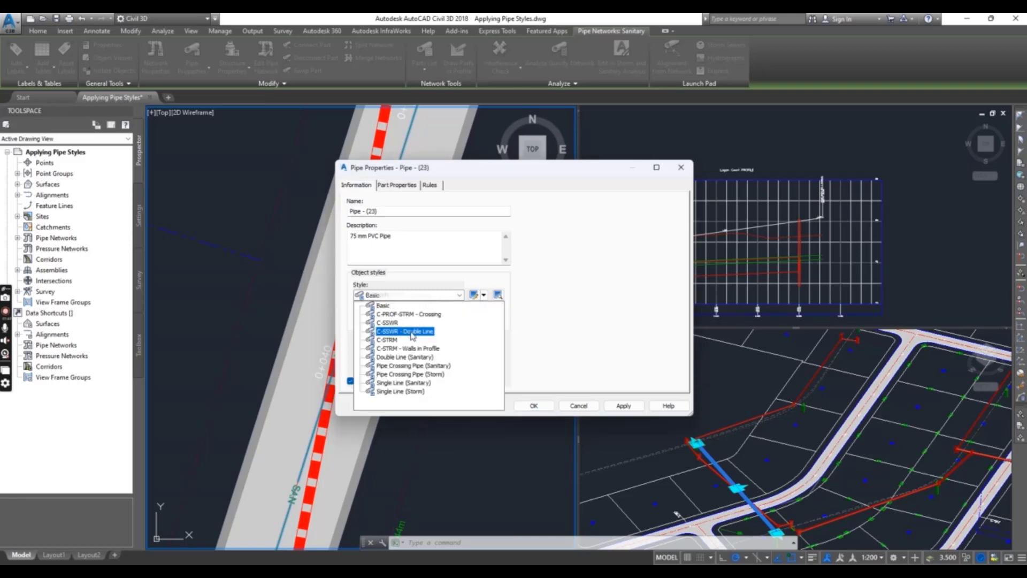
{"action": "left_click", "coordinate": [405, 331]}
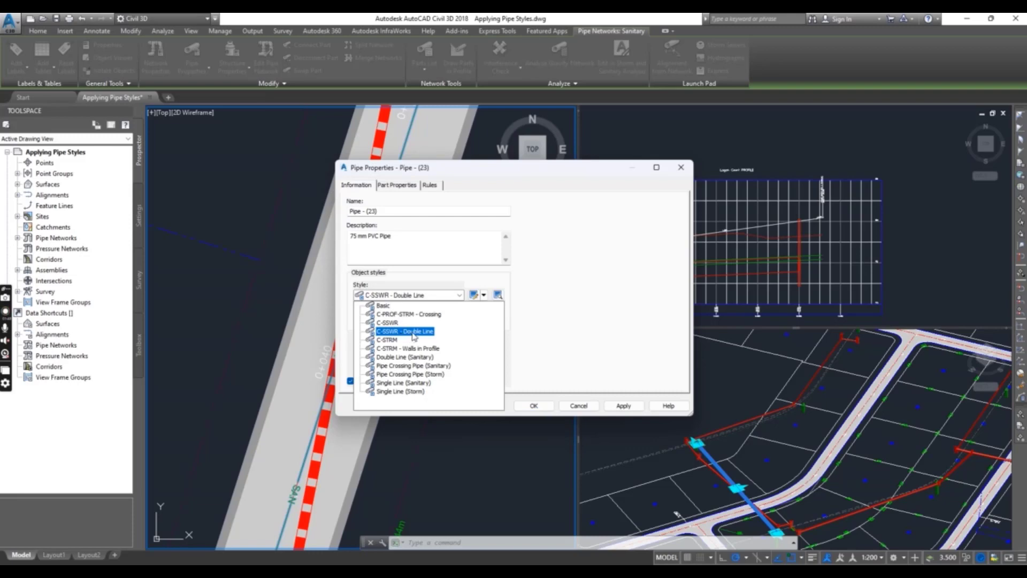
{"action": "left_click", "coordinate": [403, 330]}
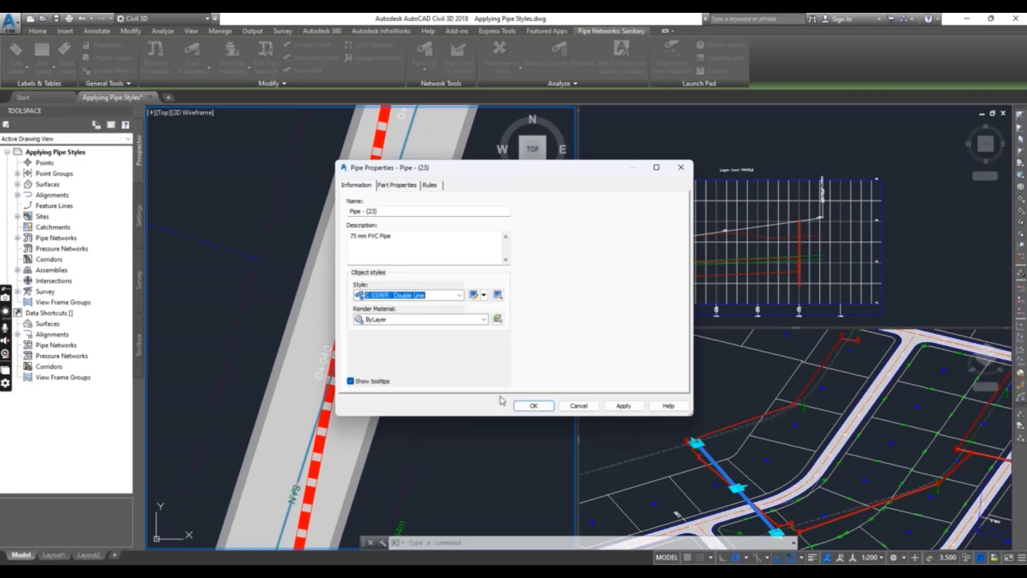
{"action": "left_click", "coordinate": [533, 406]}
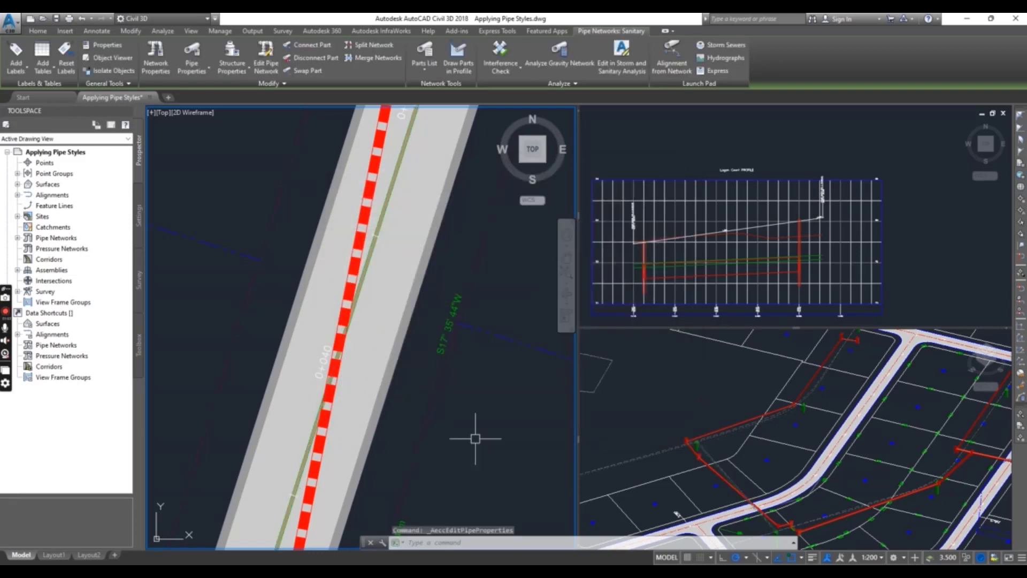
{"action": "mouse_move", "coordinate": [475, 439]}
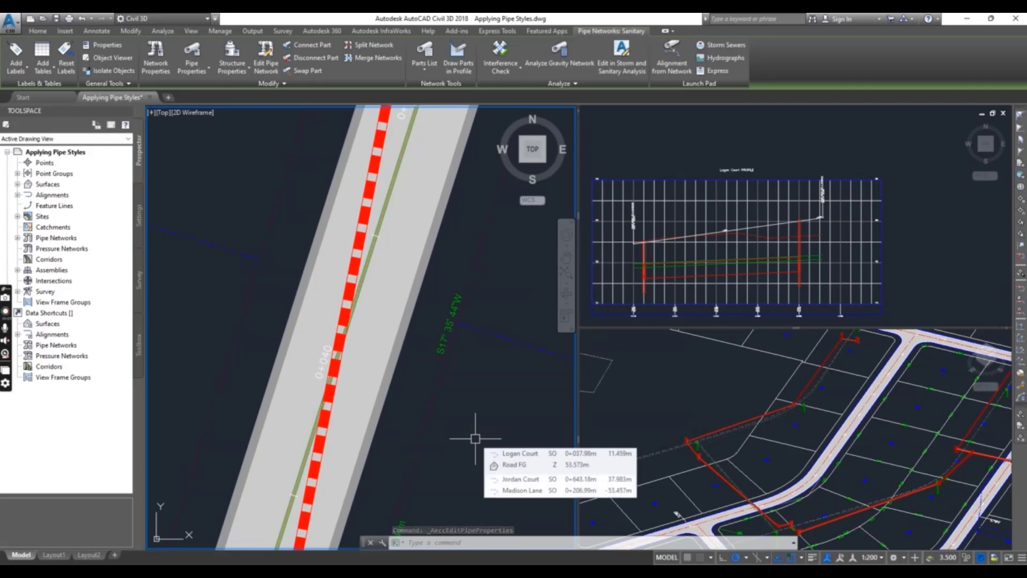
{"action": "scroll", "scroll_direction": "up", "scroll_amount": 3}
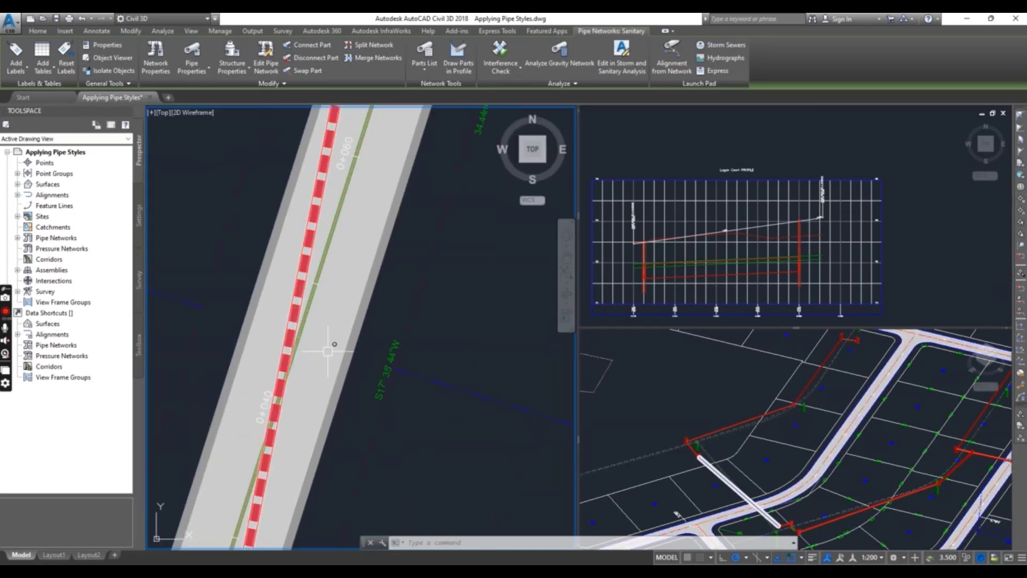
{"action": "mouse_move", "coordinate": [432, 428]}
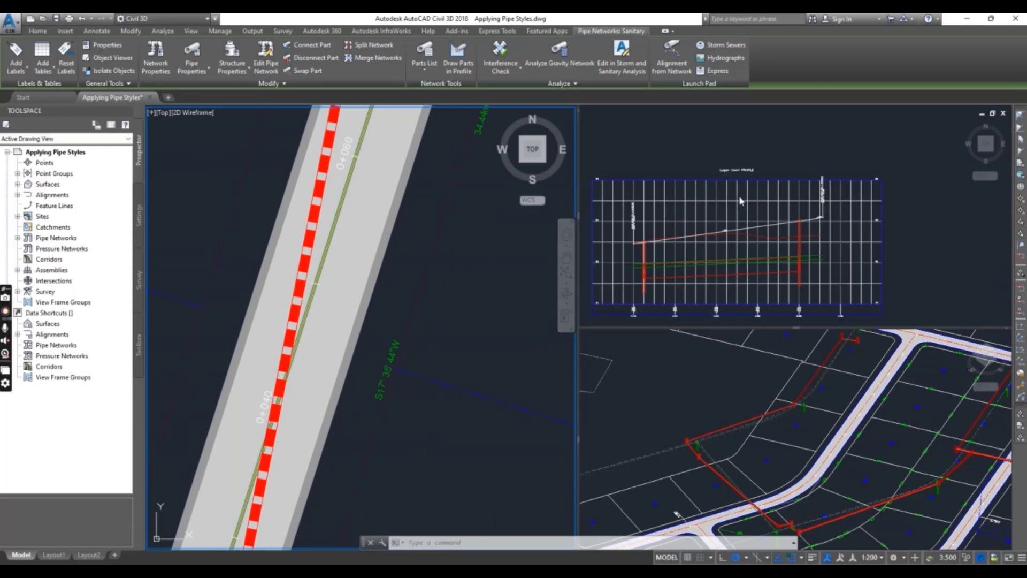
{"action": "left_click", "coordinate": [299, 337]}
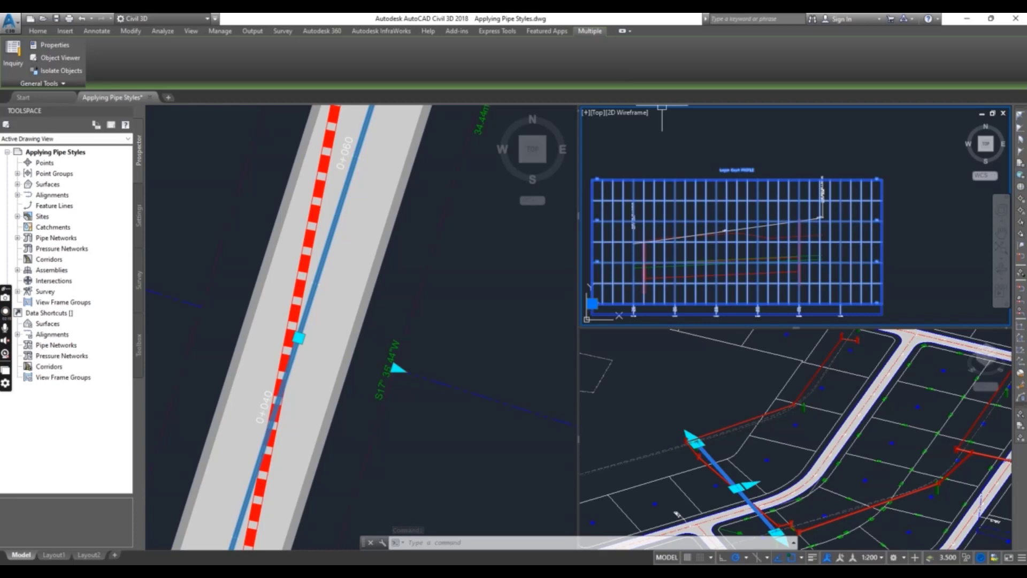
{"action": "key", "text": "Escape"}
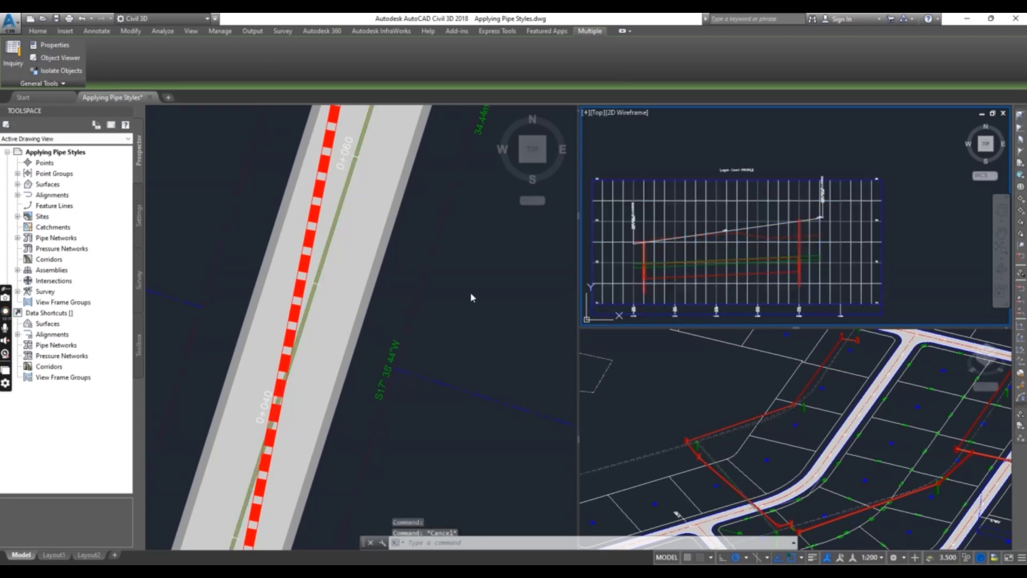
{"action": "left_click", "coordinate": [38, 31]}
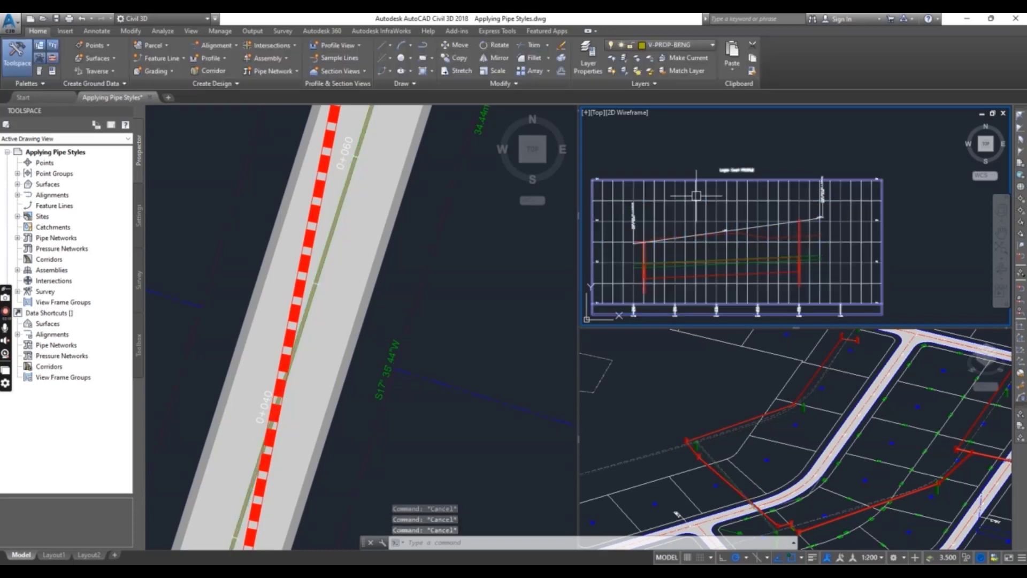
{"action": "left_click", "coordinate": [734, 249]}
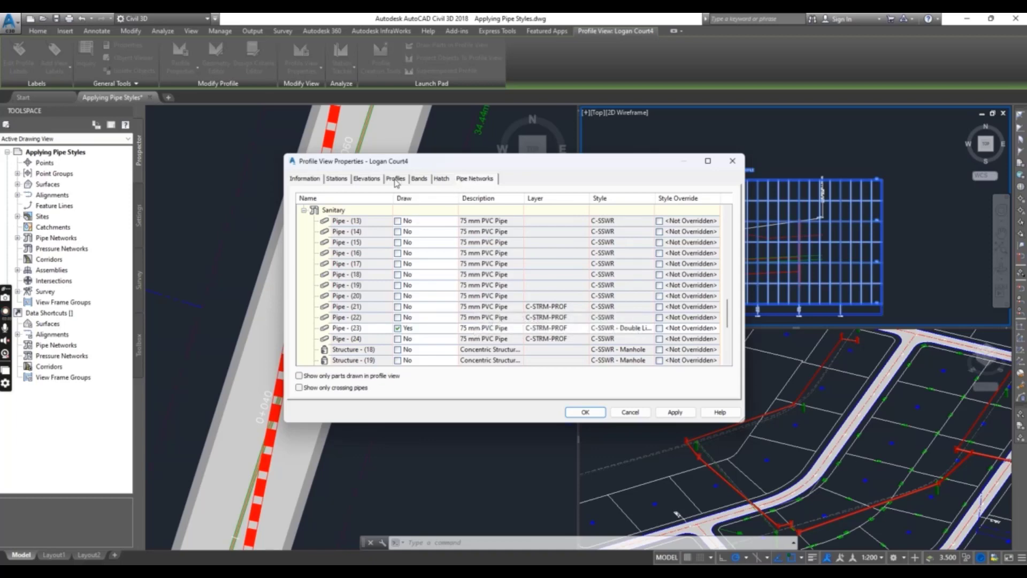
Show the profile view's Pipe Networks list and scroll to Storm2 Pipe - (61)
{"action": "left_click", "coordinate": [304, 179]}
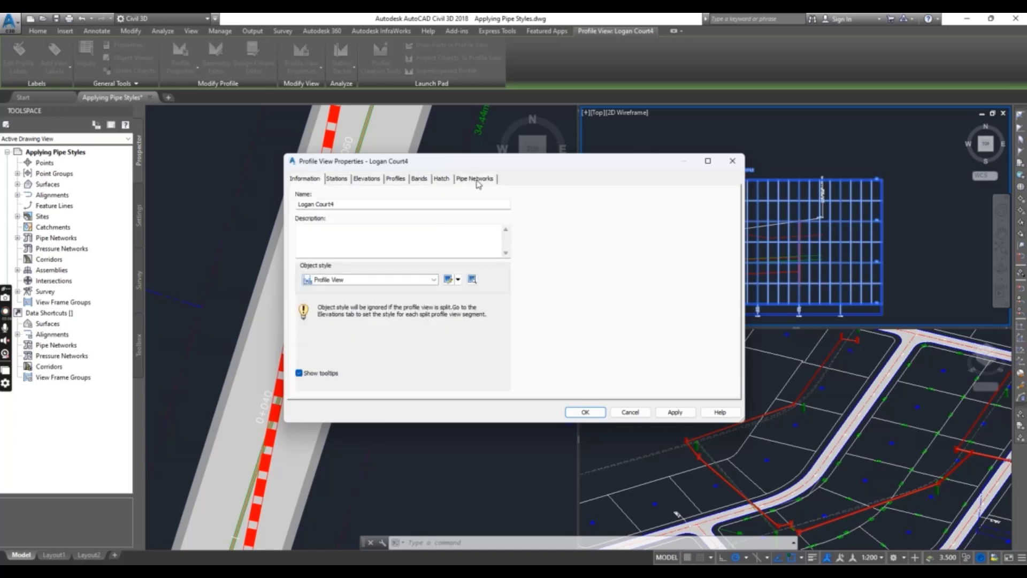
{"action": "left_click", "coordinate": [474, 179]}
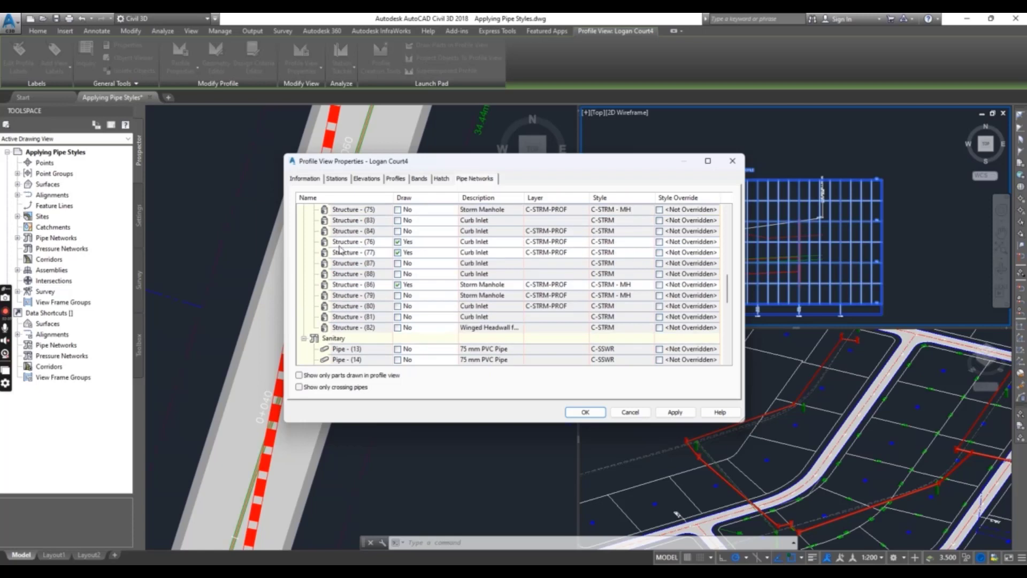
{"action": "scroll", "scroll_direction": "up", "scroll_amount": 3}
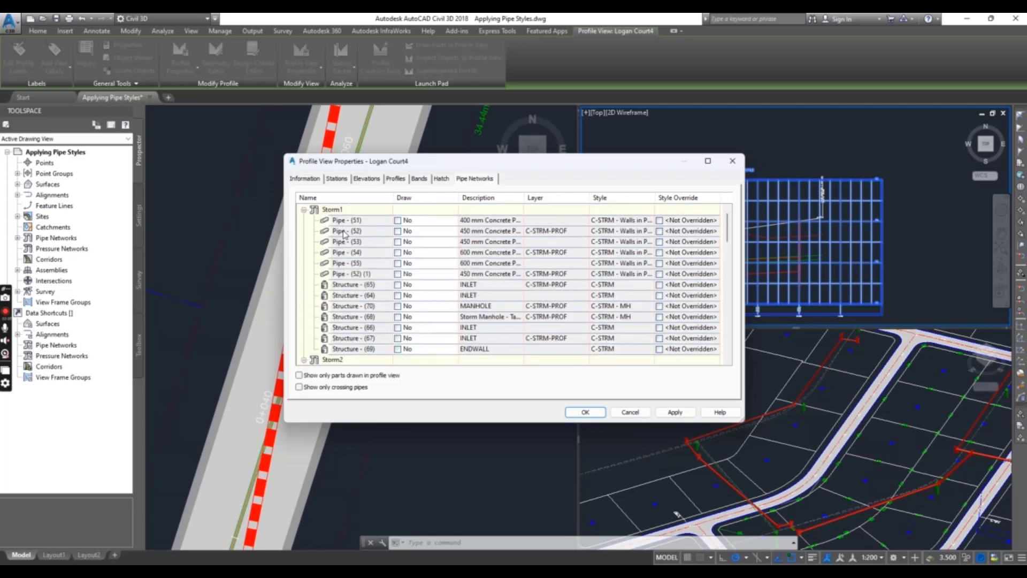
{"action": "mouse_move", "coordinate": [352, 327]}
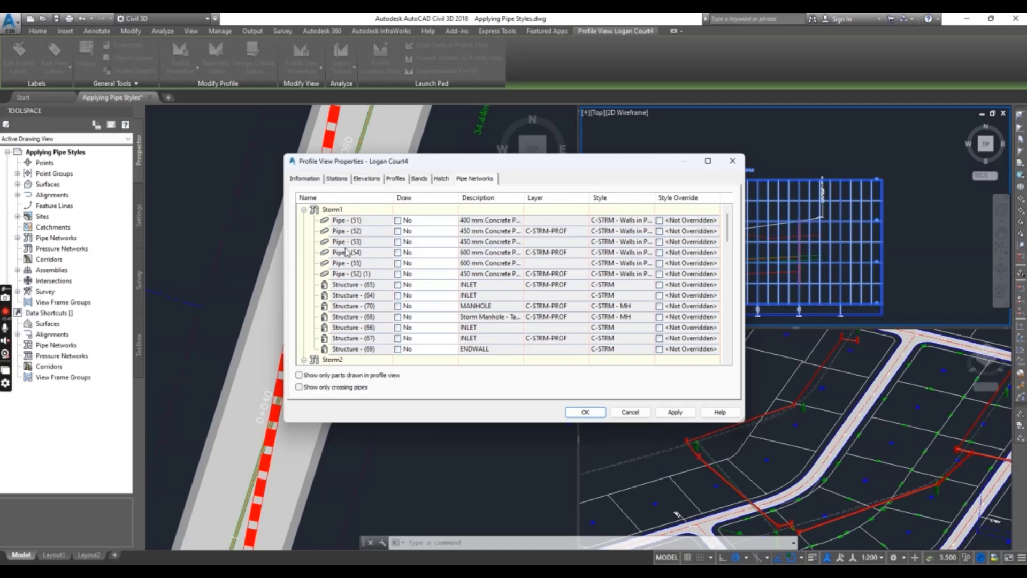
{"action": "scroll", "scroll_direction": "down", "scroll_amount": 3}
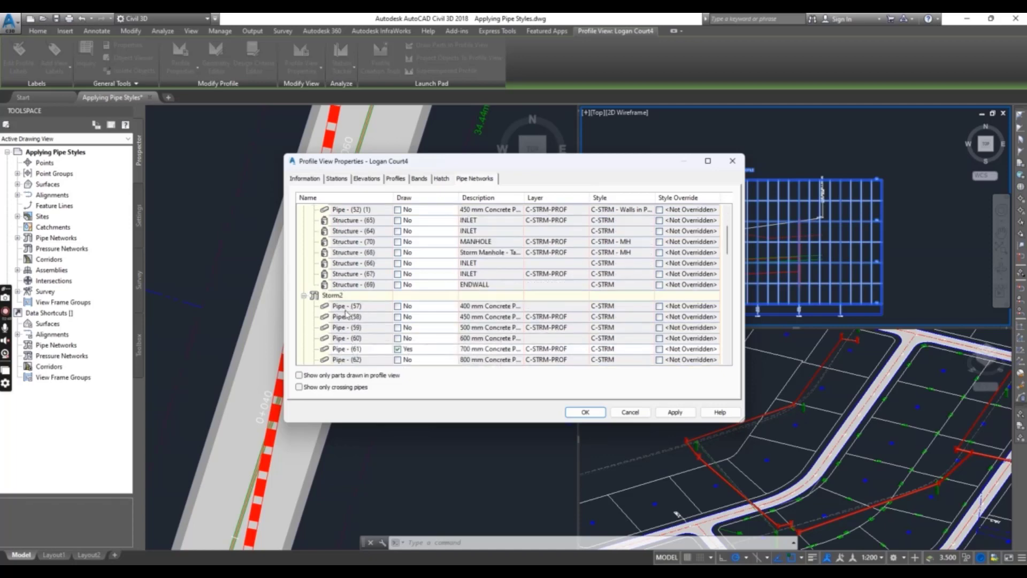
{"action": "scroll", "scroll_direction": "down", "scroll_amount": 3}
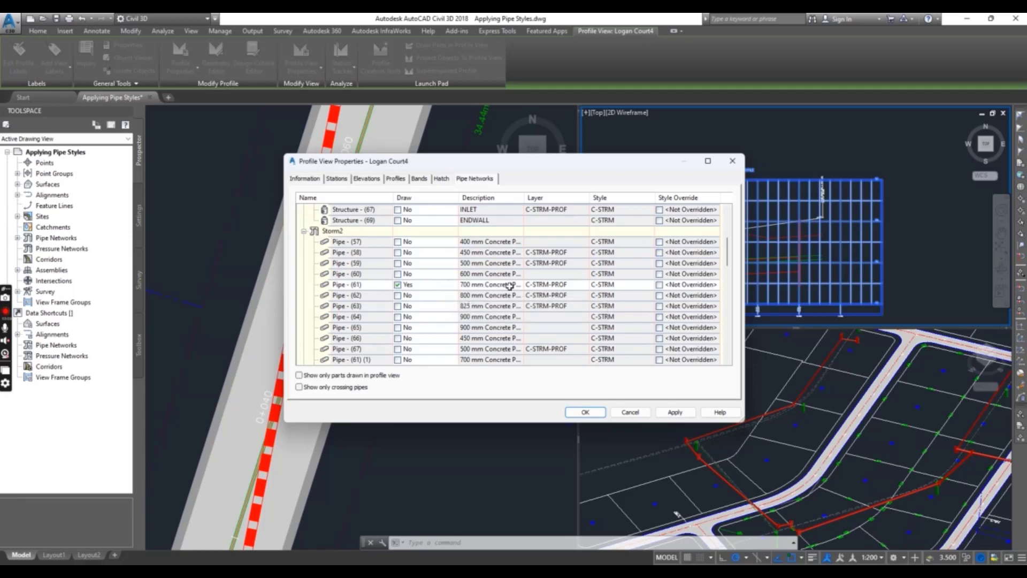
Override Pipe - (61) with the C-PROF-STRM - Crossing style and apply the profile view changes
{"action": "left_click", "coordinate": [601, 285]}
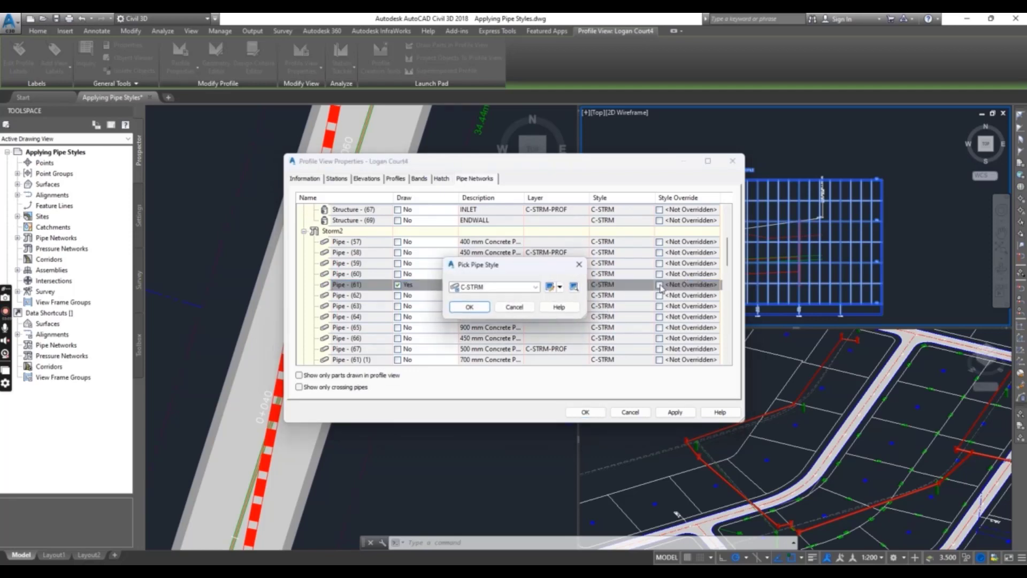
{"action": "left_click", "coordinate": [535, 287]}
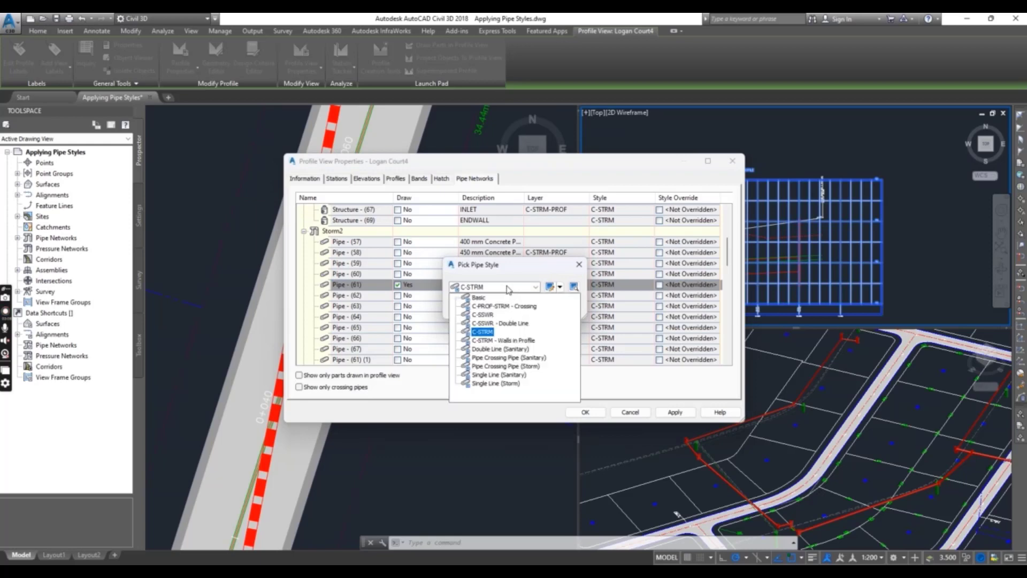
{"action": "left_click", "coordinate": [504, 306]}
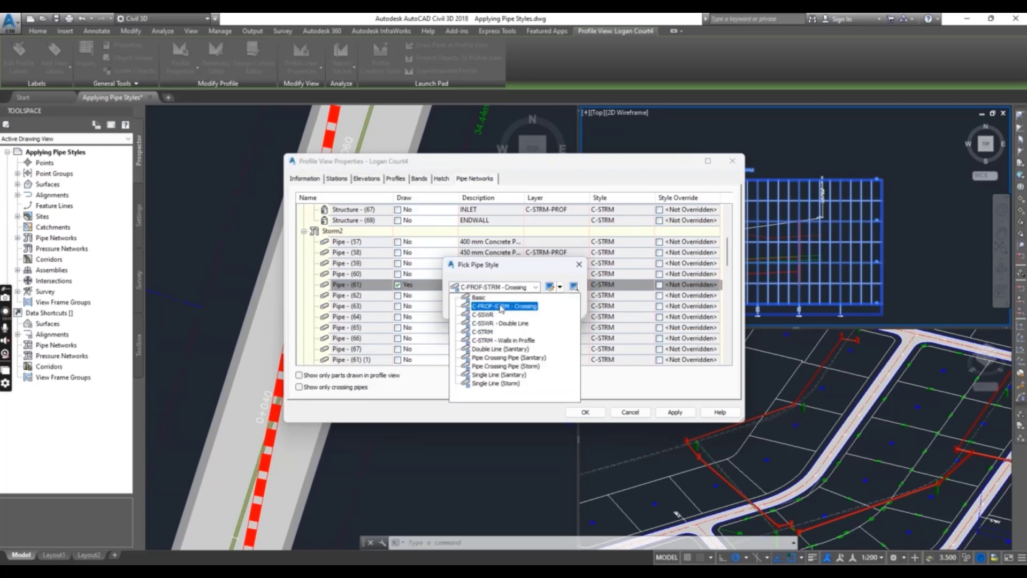
{"action": "mouse_move", "coordinate": [512, 313]}
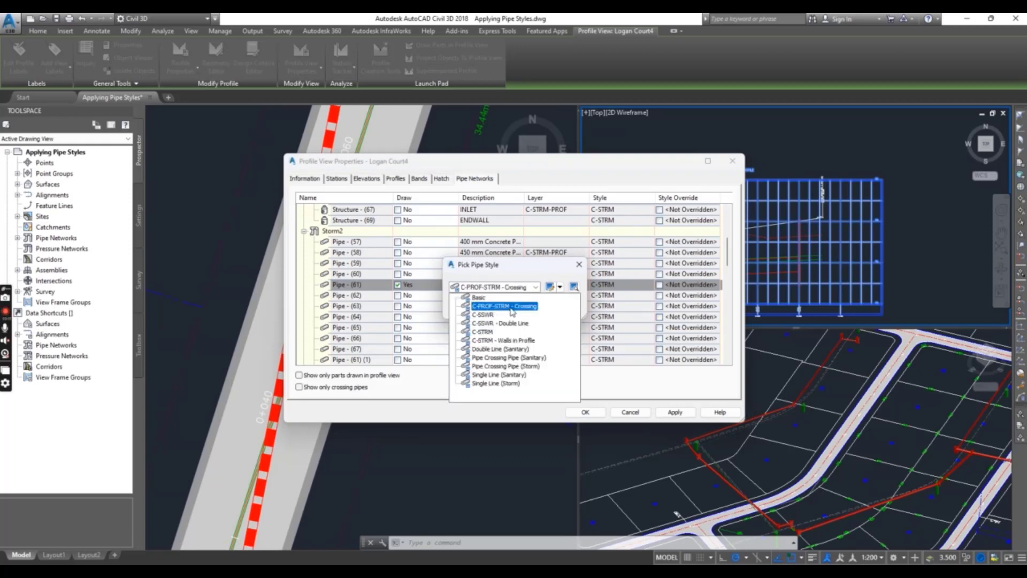
{"action": "left_click", "coordinate": [504, 306]}
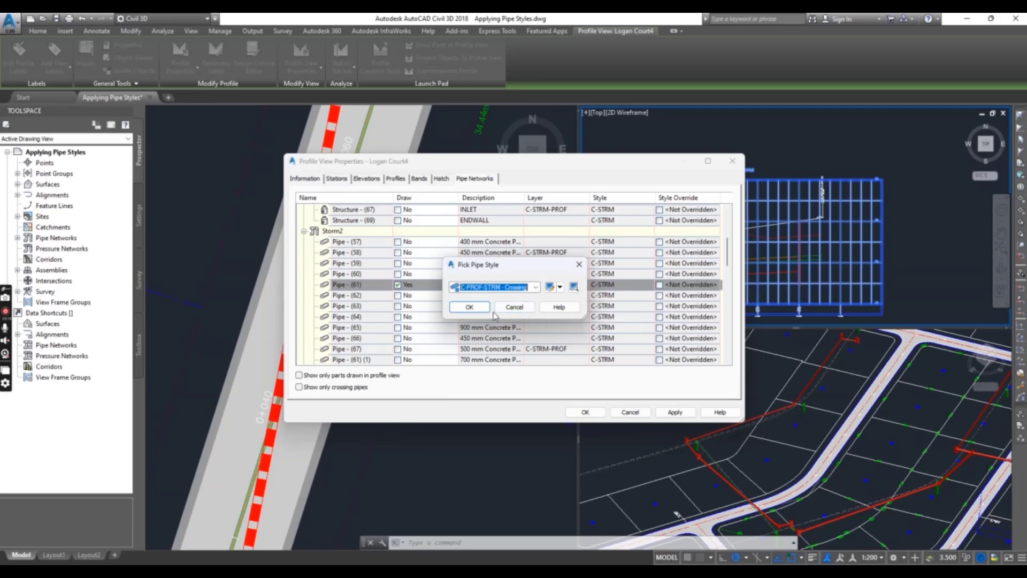
{"action": "left_click", "coordinate": [469, 307]}
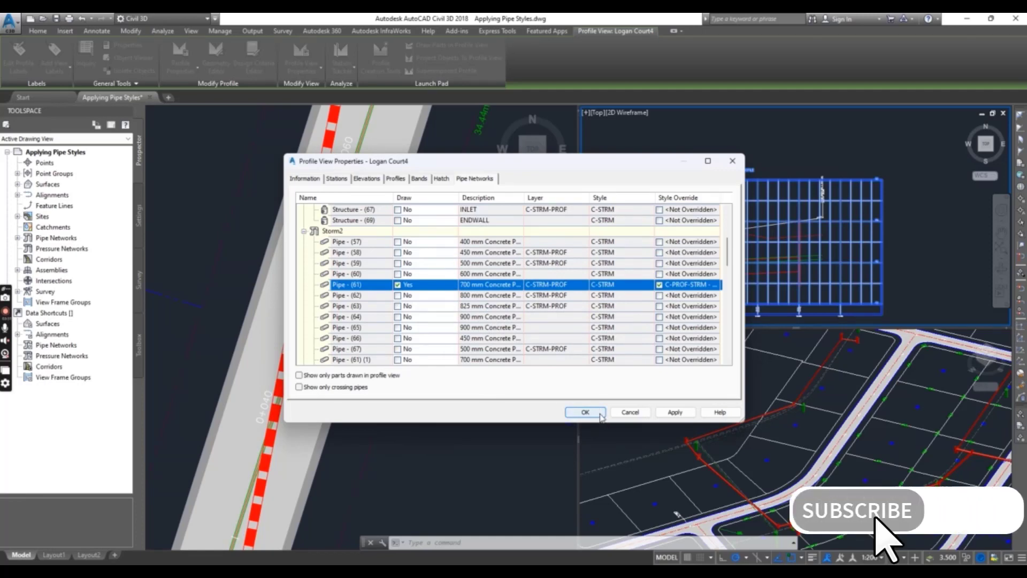
{"action": "left_click", "coordinate": [584, 412]}
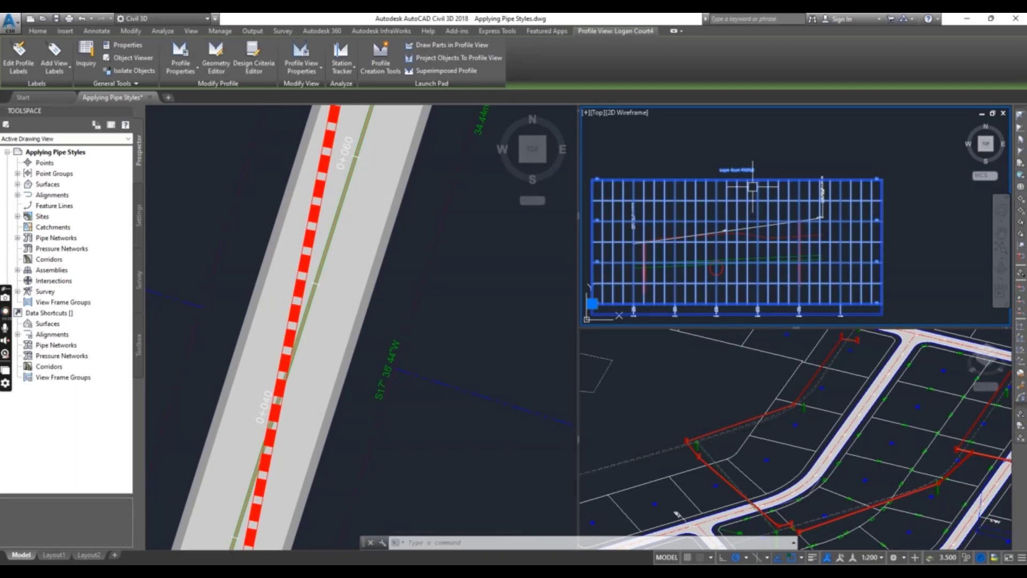
{"action": "mouse_move", "coordinate": [759, 165]}
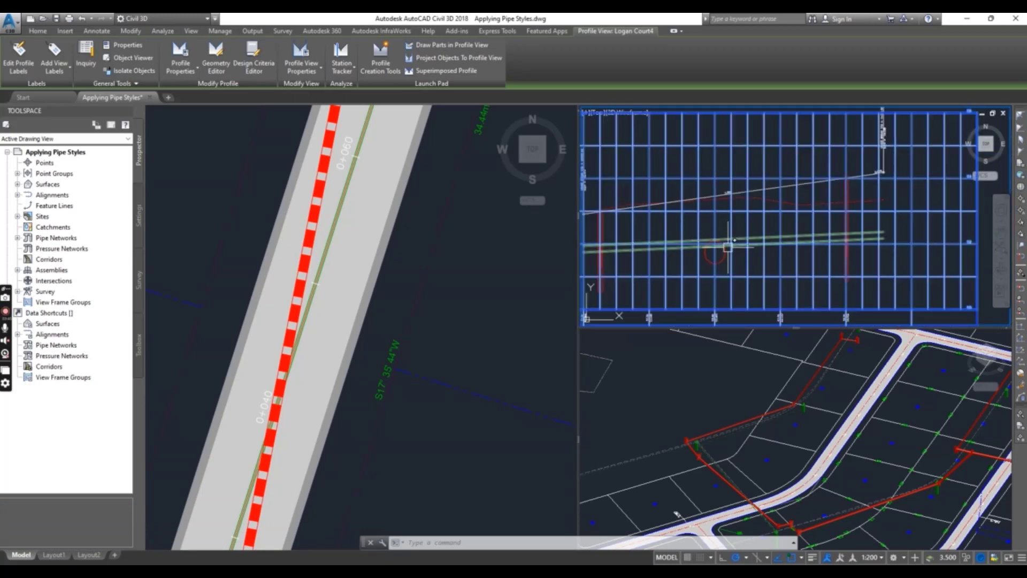
{"action": "mouse_move", "coordinate": [728, 247]}
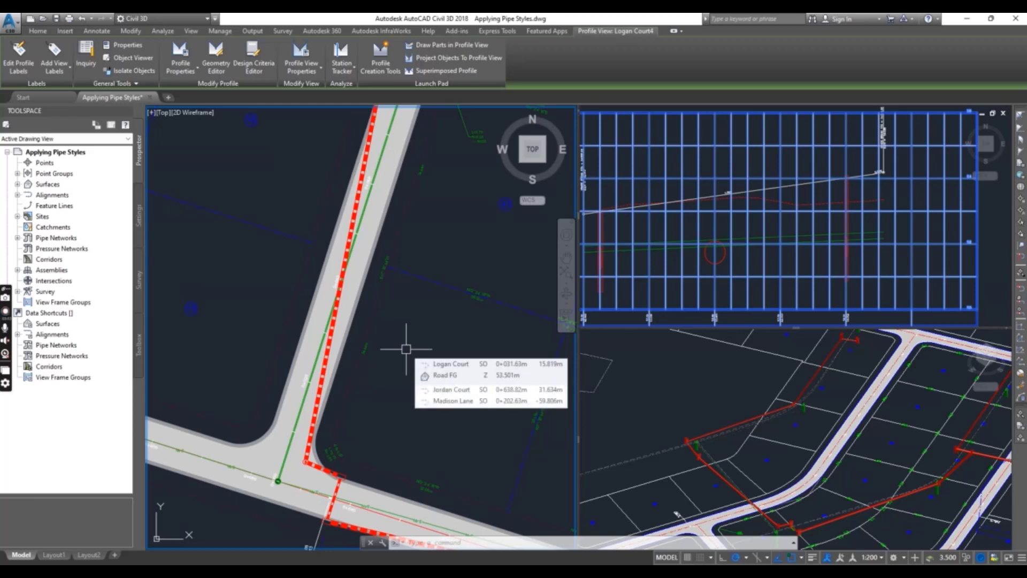
{"action": "mouse_move", "coordinate": [547, 530]}
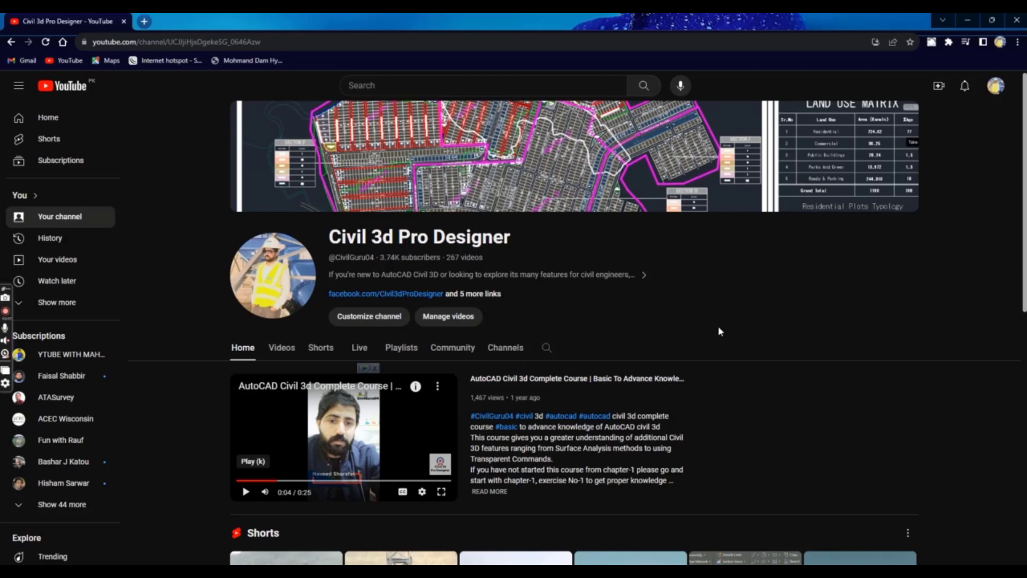
{"action": "mouse_move", "coordinate": [471, 293]}
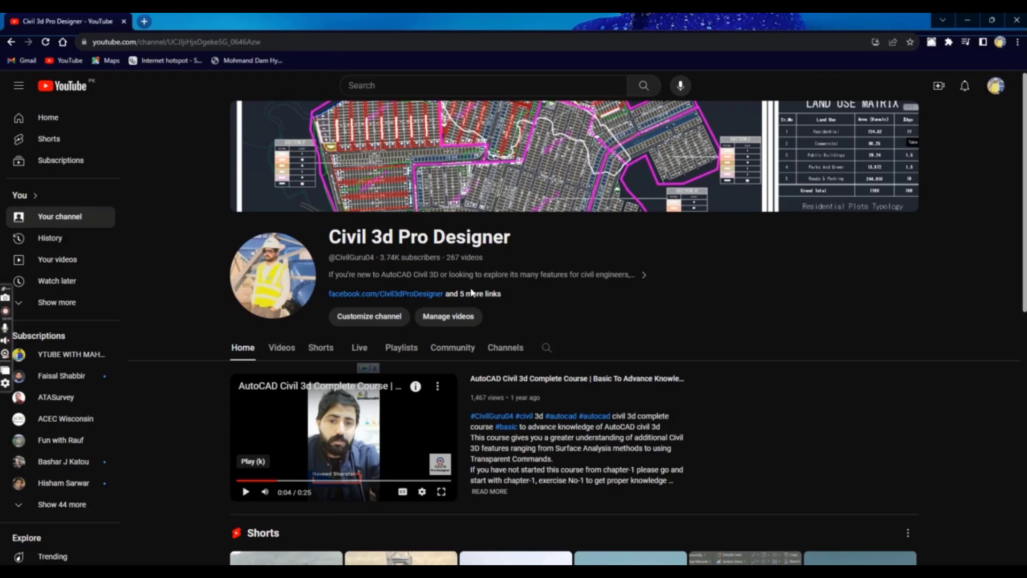
{"action": "mouse_move", "coordinate": [657, 320]}
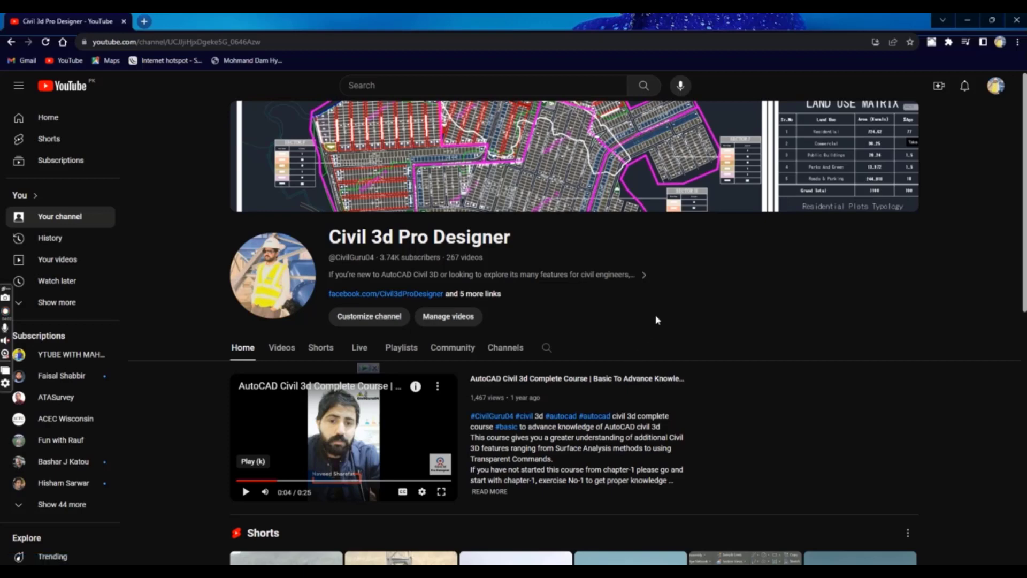